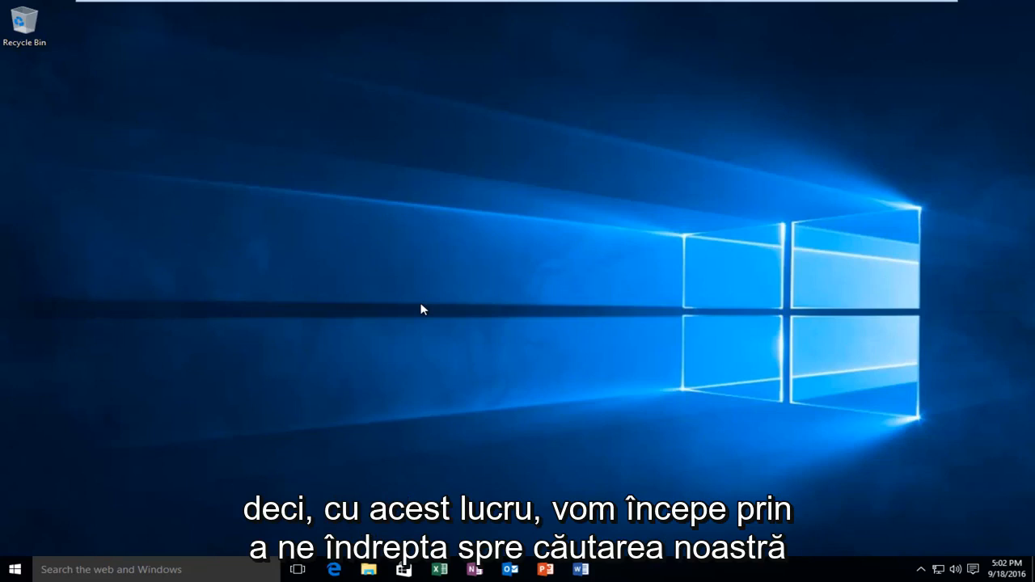
mouse_move(297, 324)
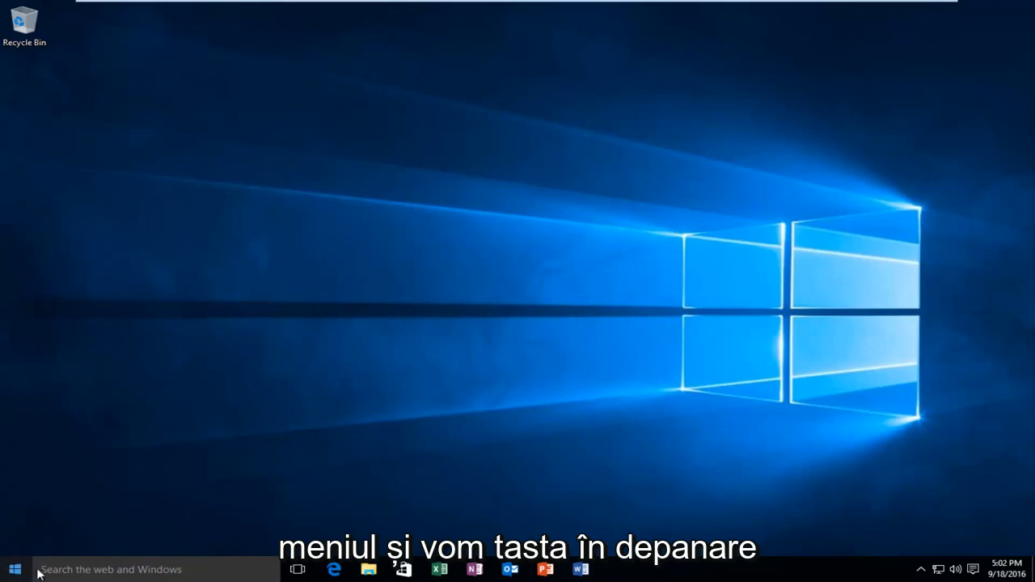
Open the Windows 10 Start menu from the taskbar
left_click(14, 569)
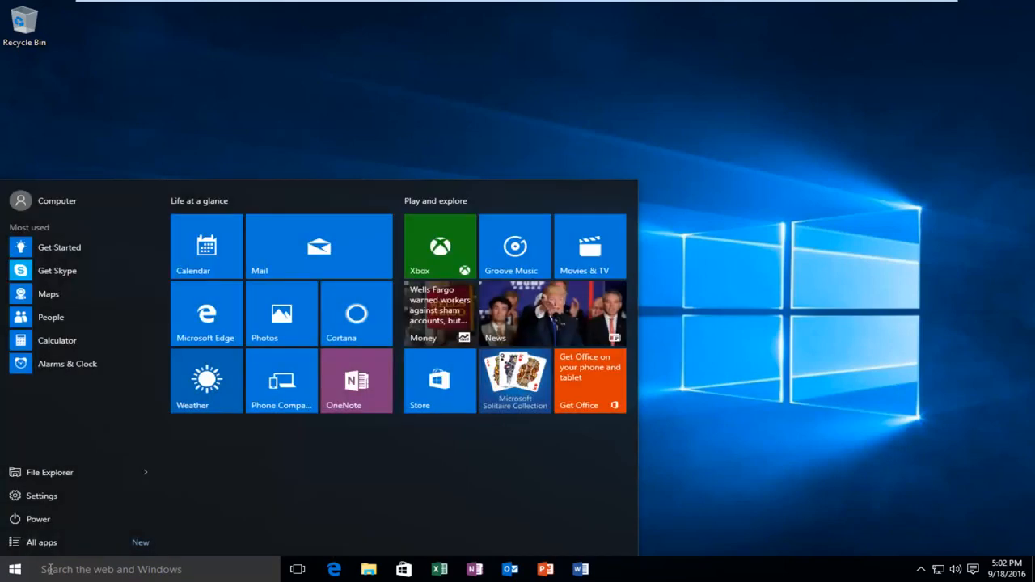
Search Windows for 'troubleshooting' to find the Troubleshooting Control Panel item
left_click(113, 569)
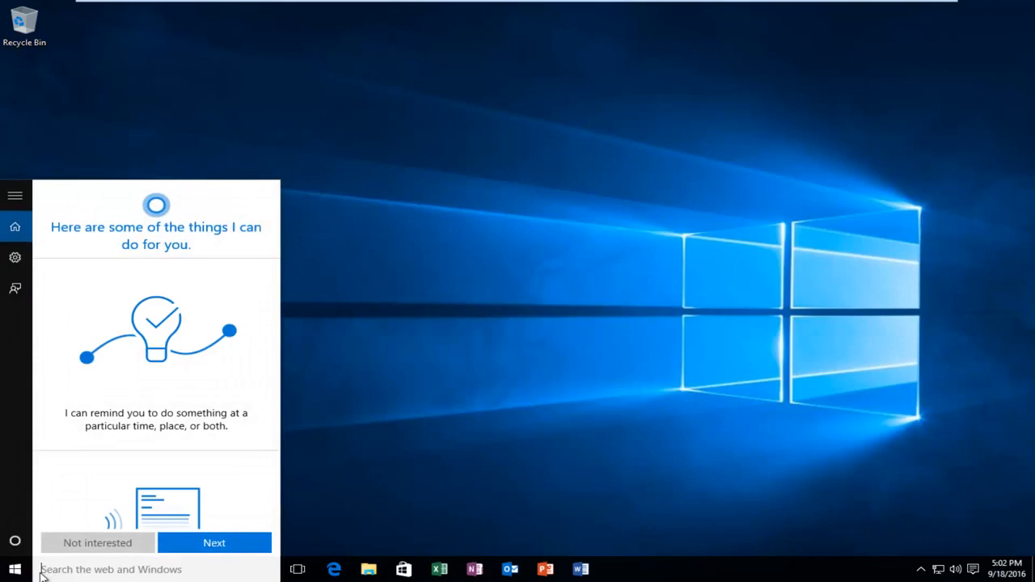
type("troubleshooting")
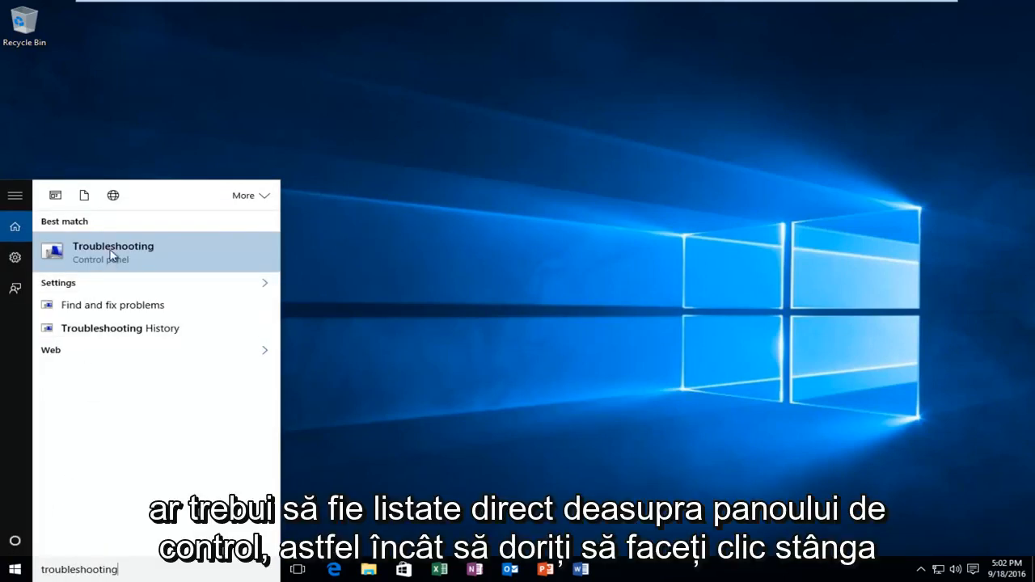
mouse_move(131, 267)
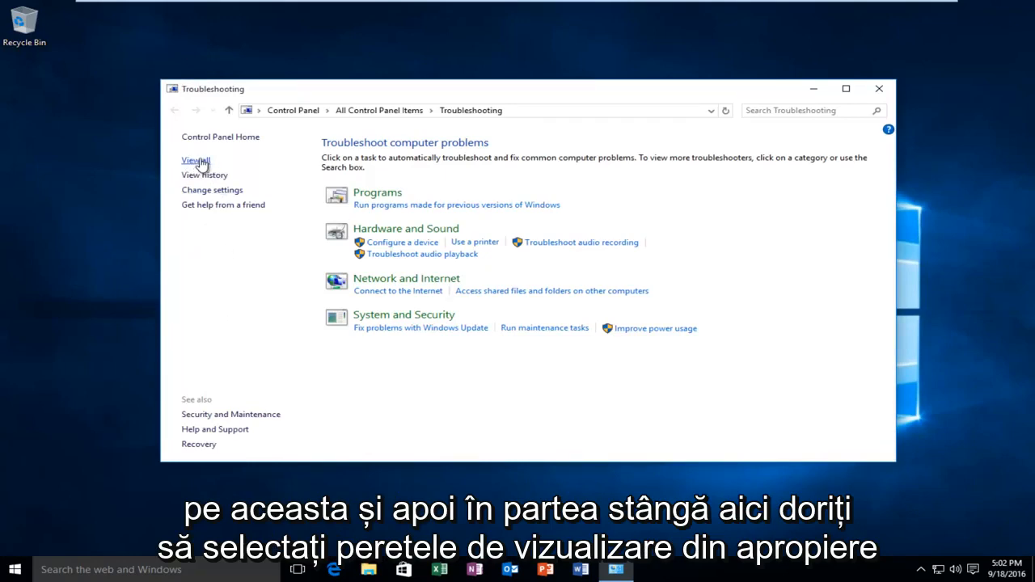
Show all troubleshooters and run Windows Store Apps as administrator
left_click(194, 160)
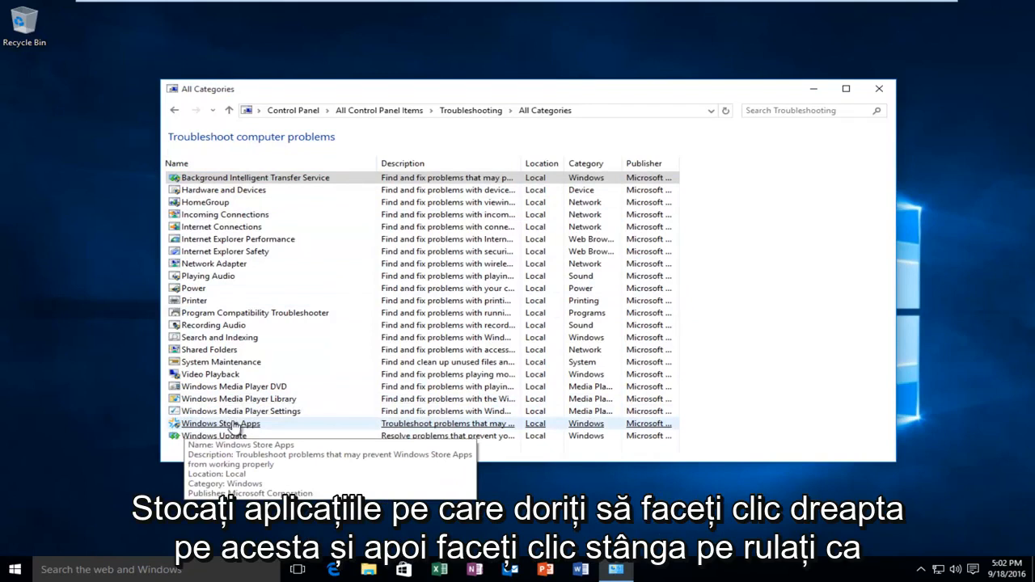
right_click(221, 423)
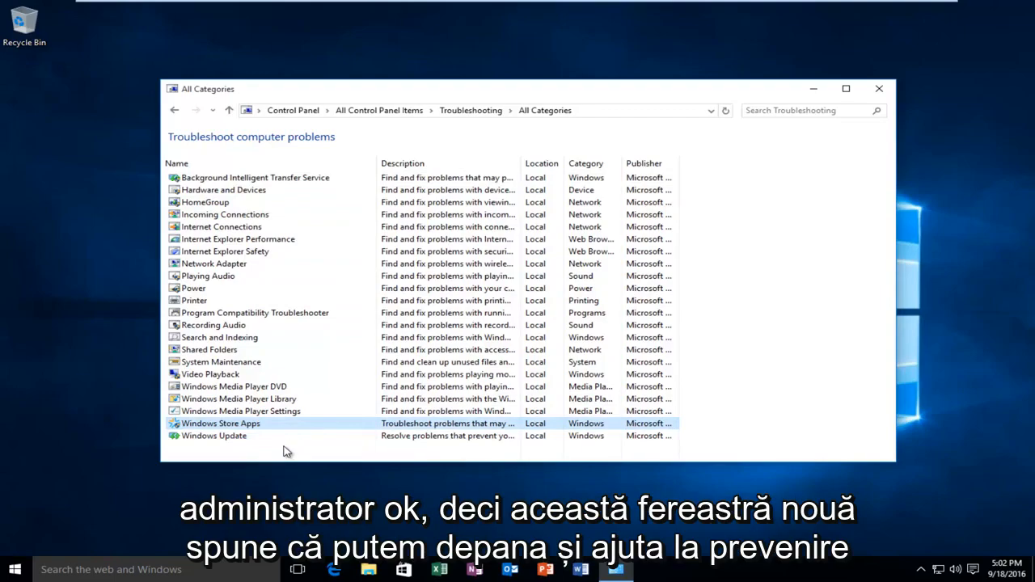
double_click(221, 423)
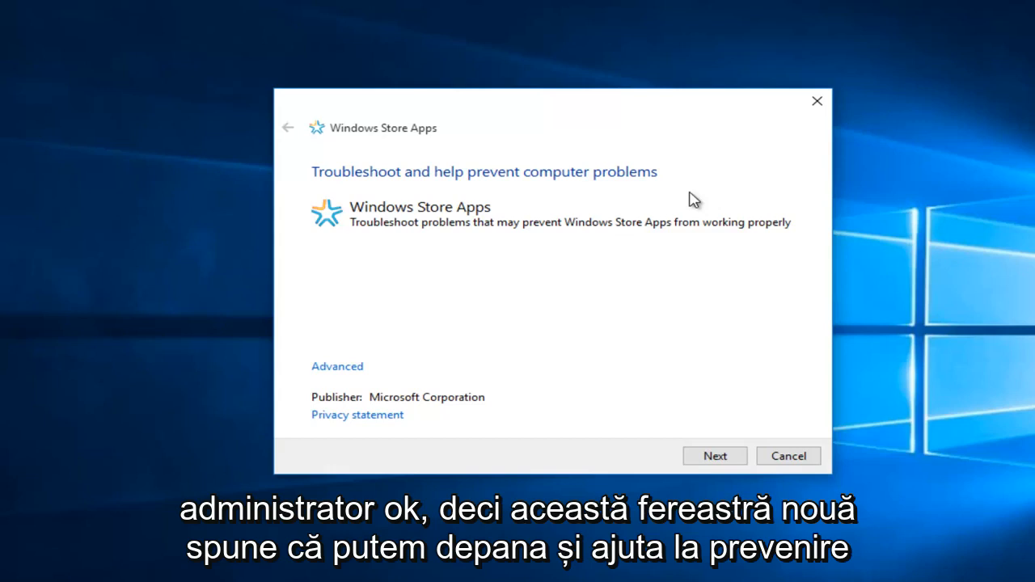
mouse_move(408, 178)
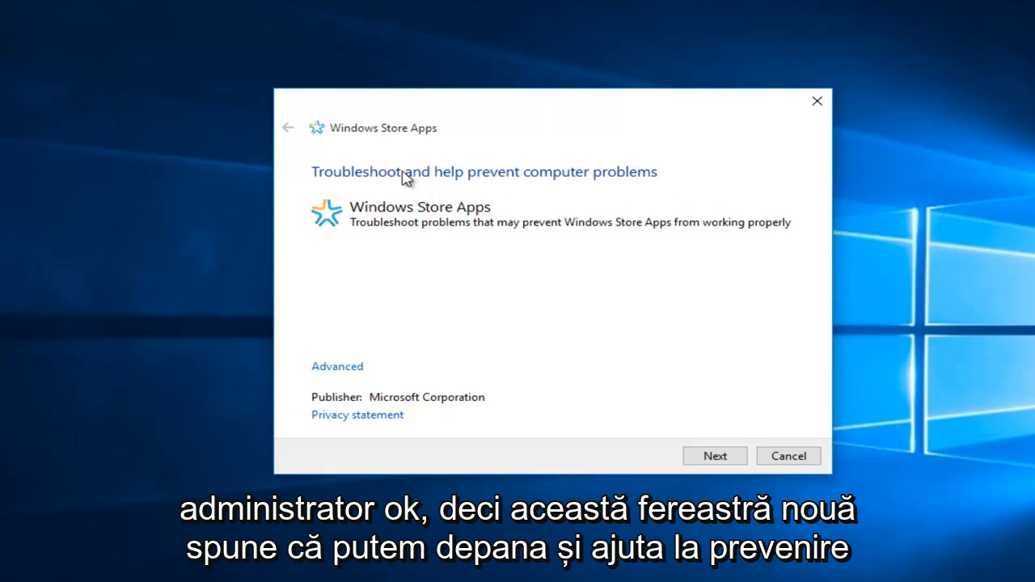
mouse_move(603, 180)
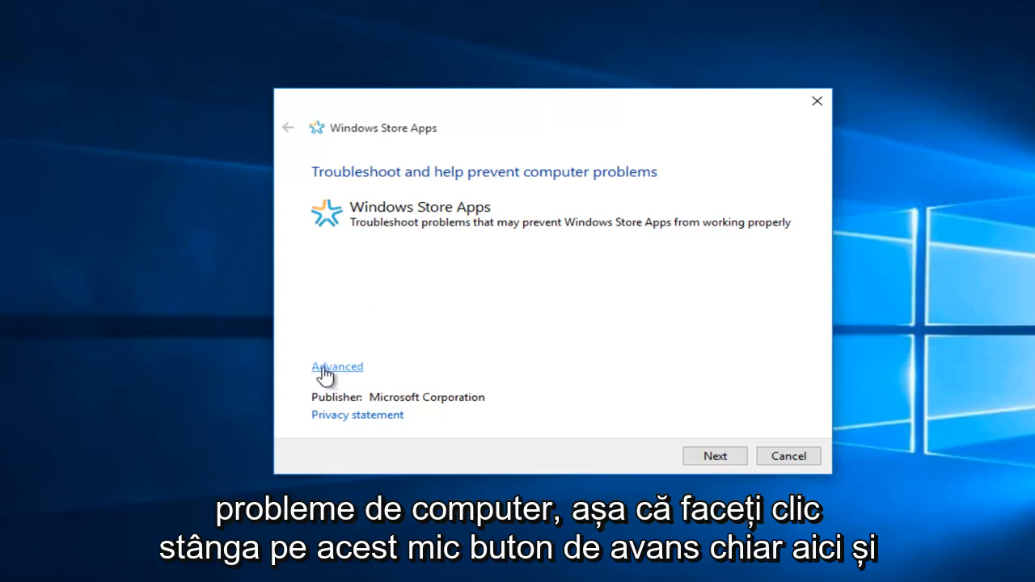
Enable 'Apply repairs automatically' under Advanced and start the Windows Store Apps scan
left_click(336, 366)
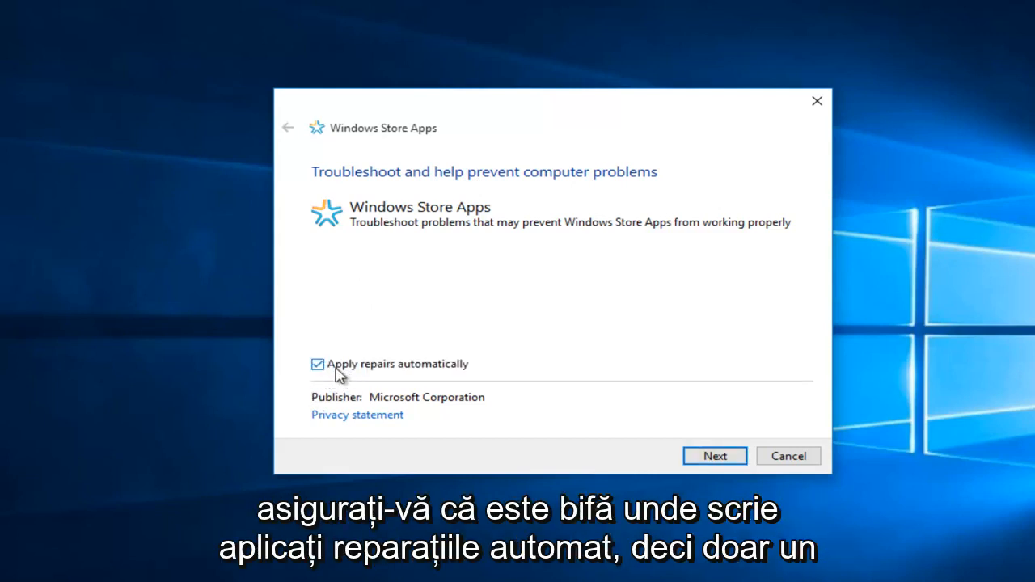
mouse_move(410, 369)
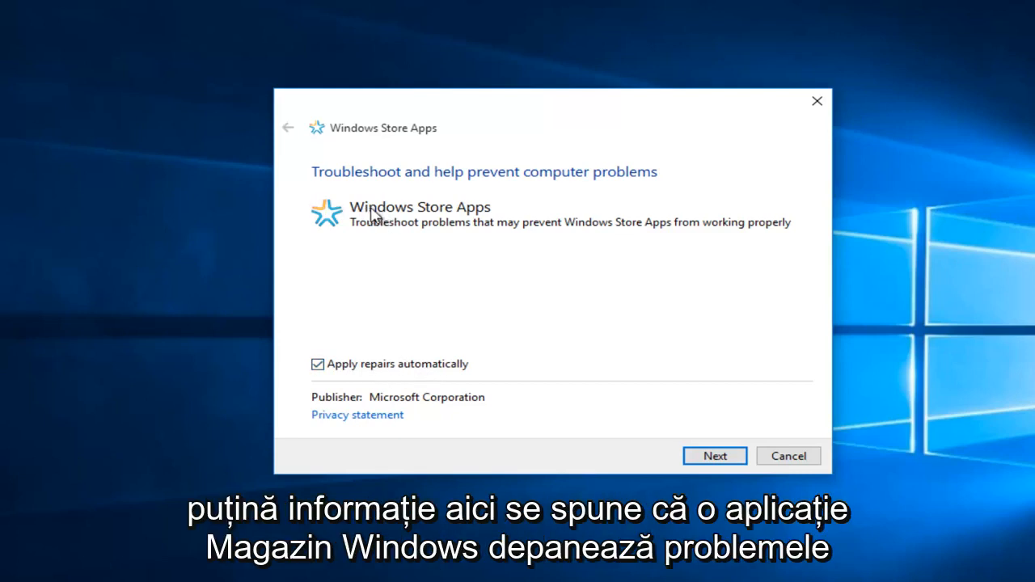
mouse_move(473, 218)
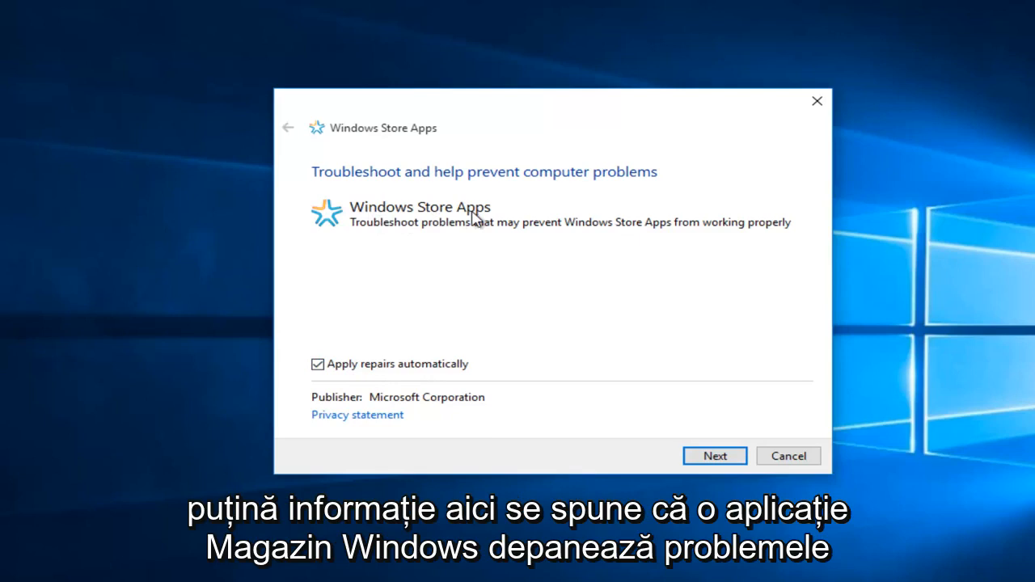
mouse_move(465, 236)
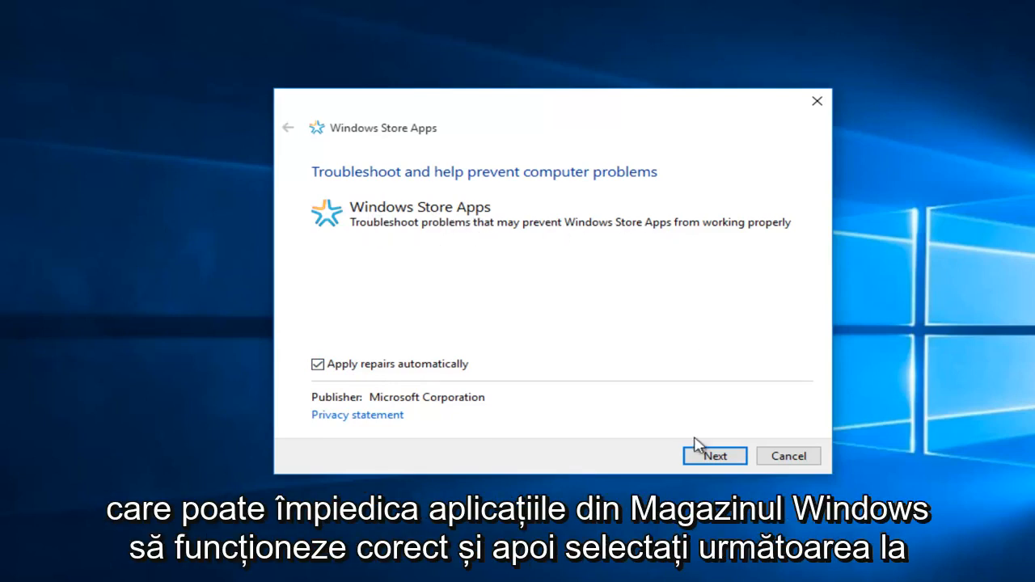
mouse_move(727, 445)
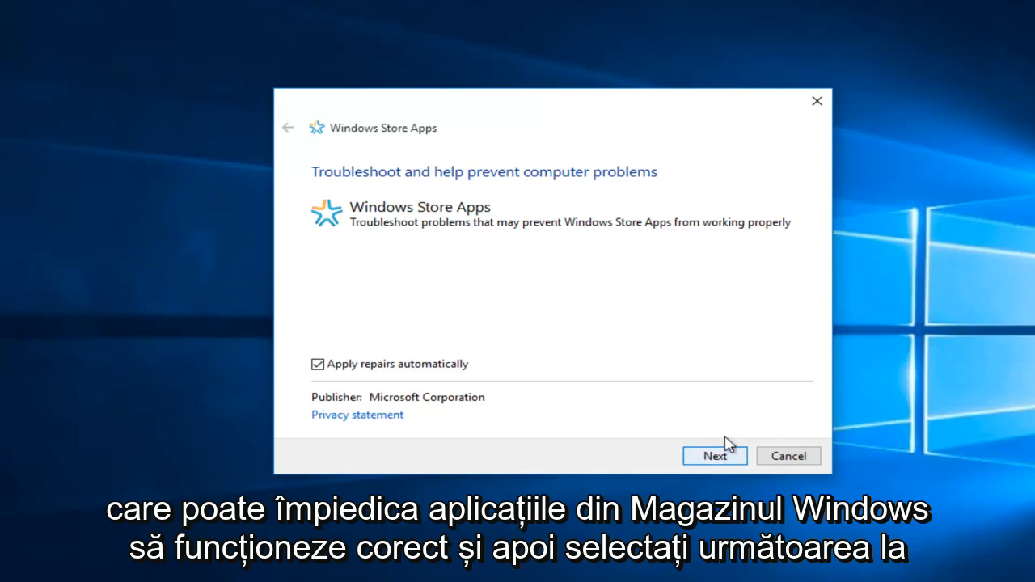
mouse_move(715, 456)
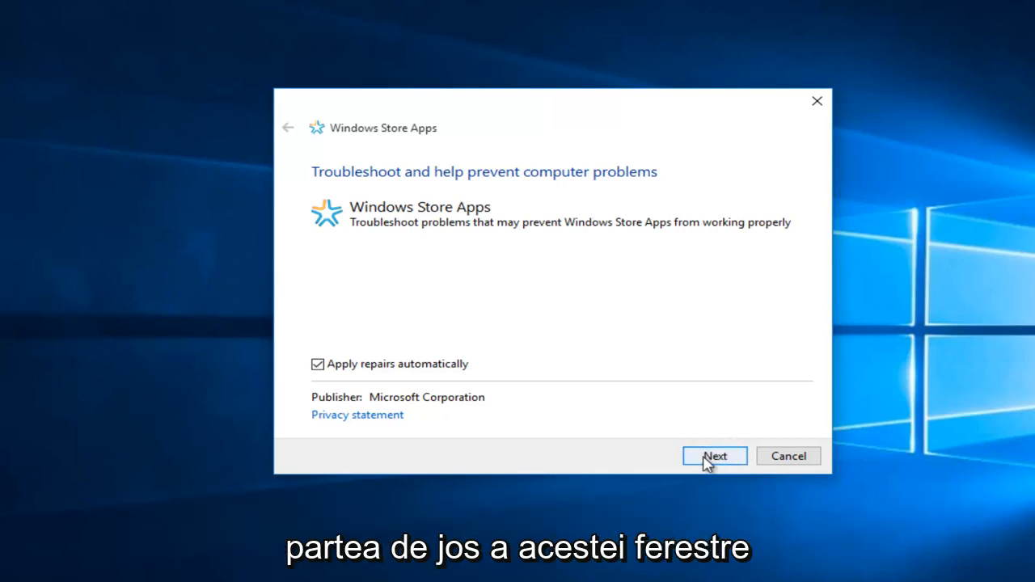
left_click(713, 455)
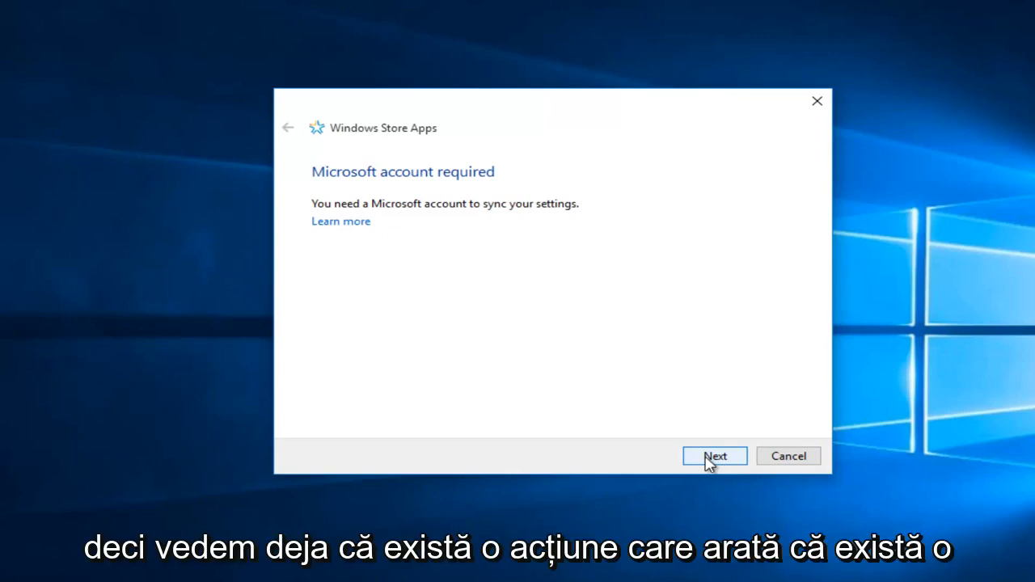
mouse_move(474, 243)
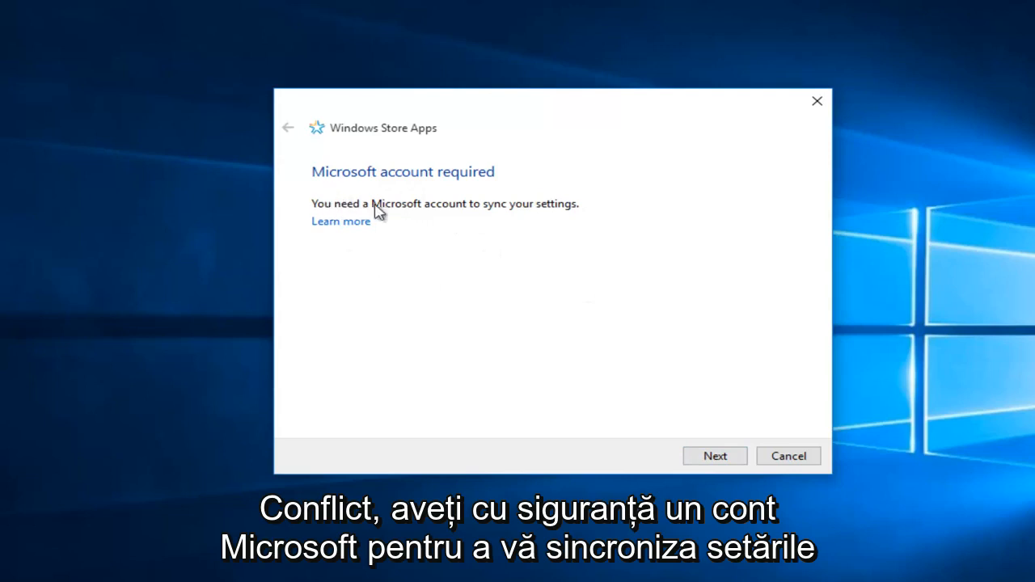
mouse_move(449, 271)
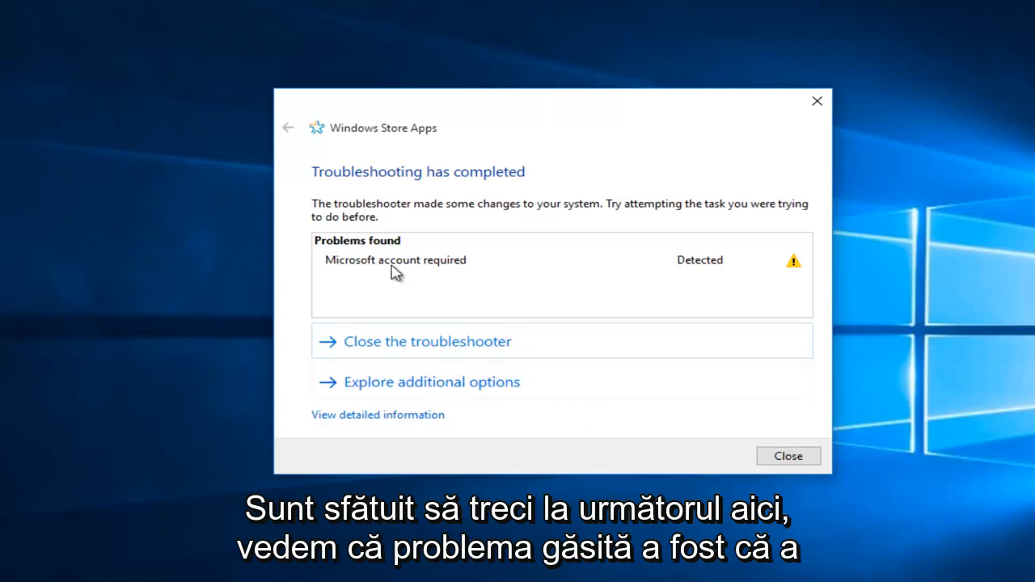
mouse_move(458, 271)
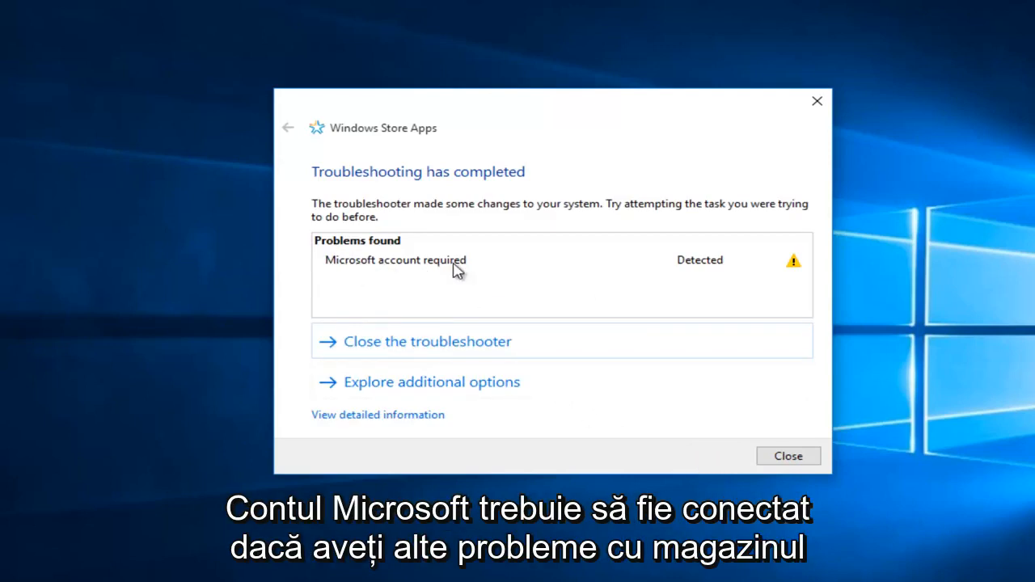
mouse_move(359, 268)
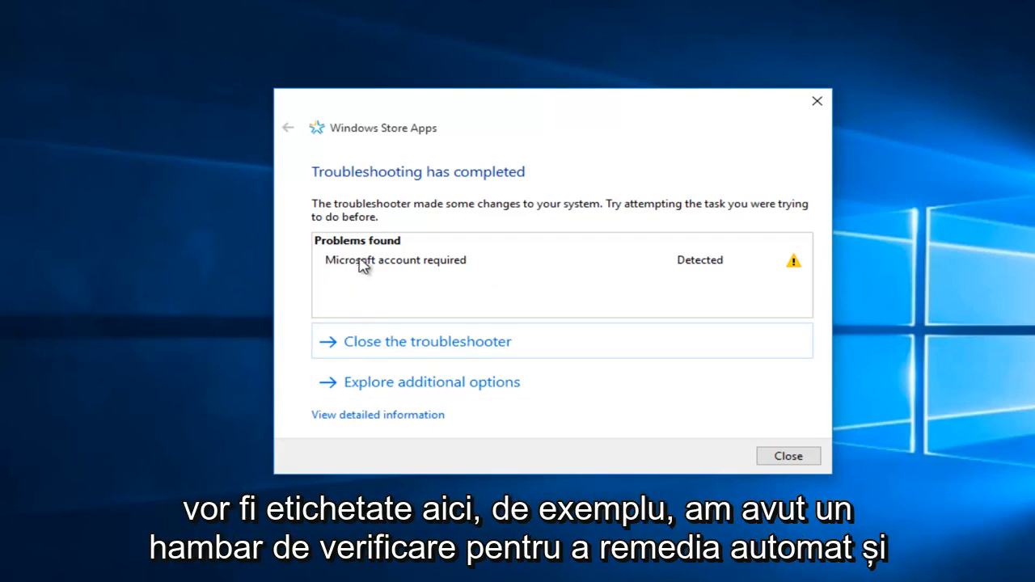
mouse_move(341, 294)
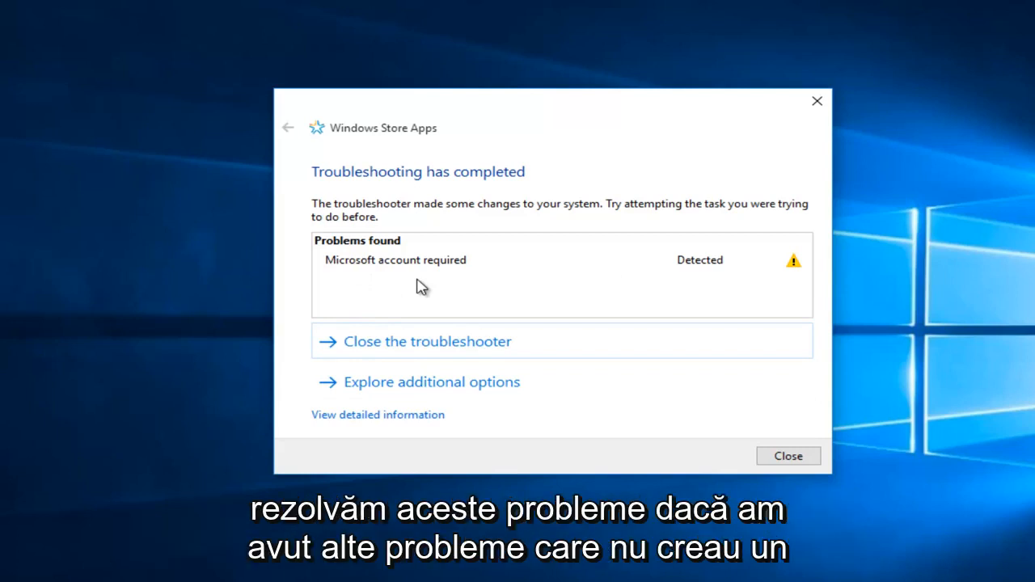
mouse_move(406, 279)
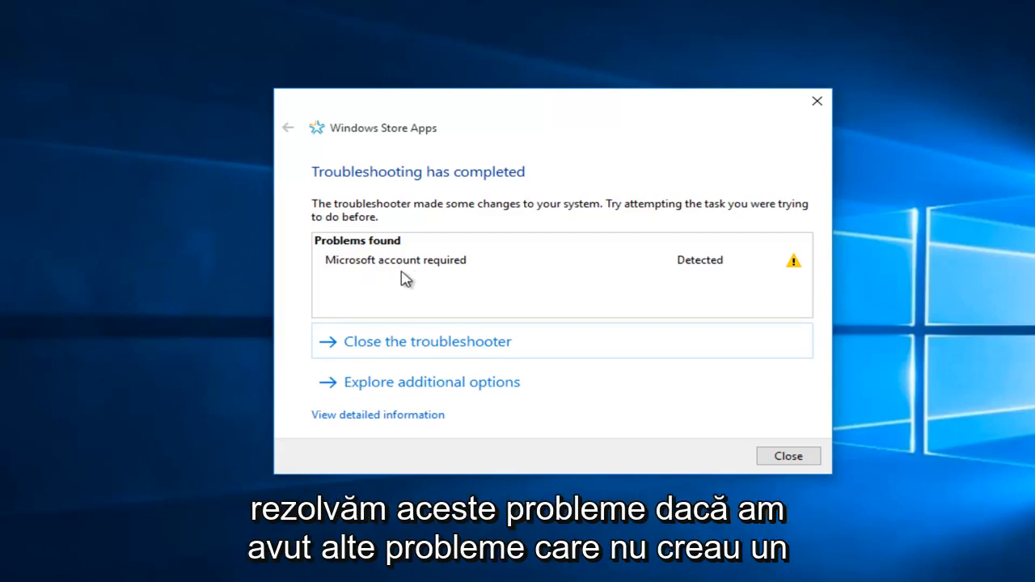
mouse_move(380, 291)
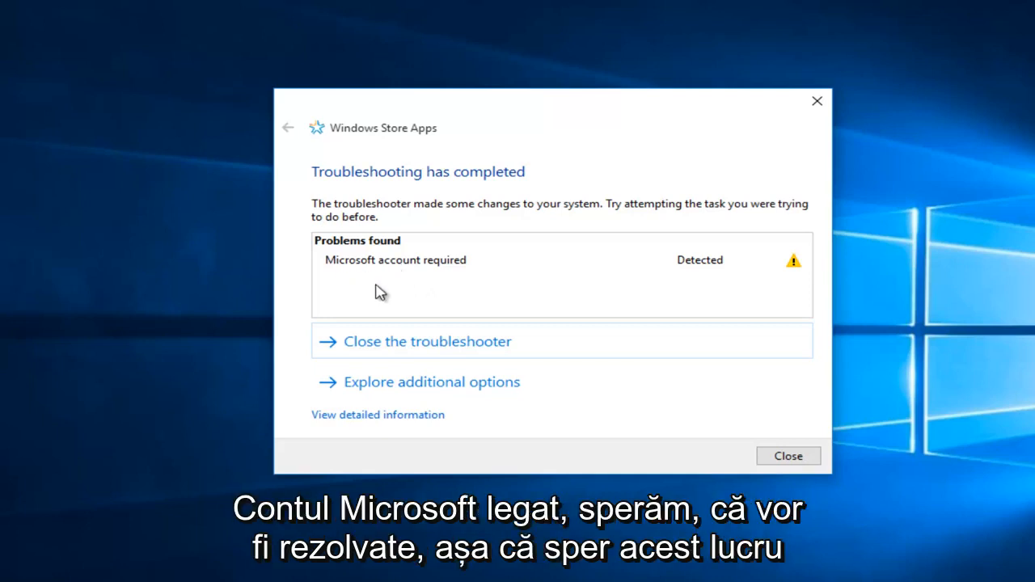
mouse_move(375, 292)
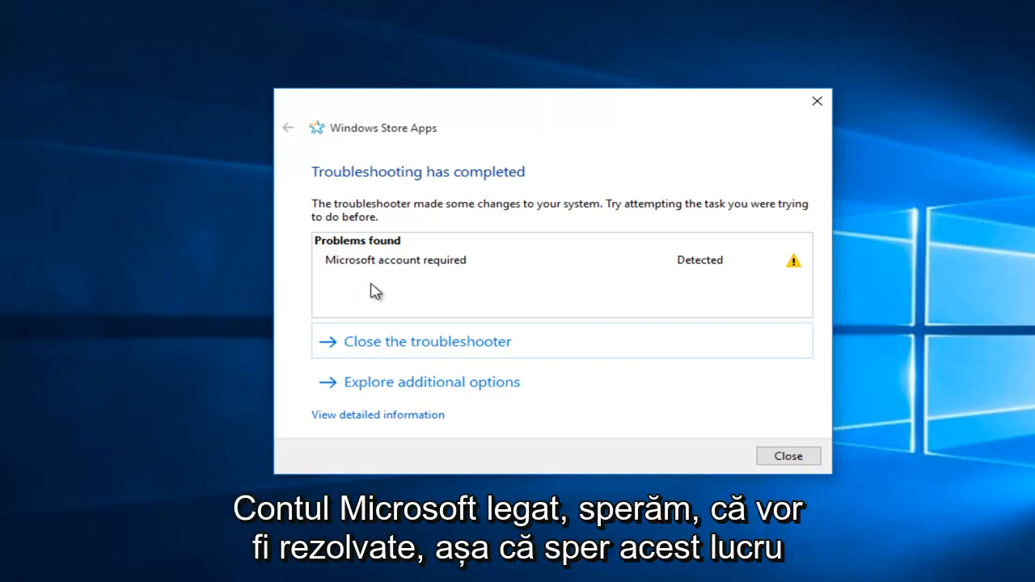